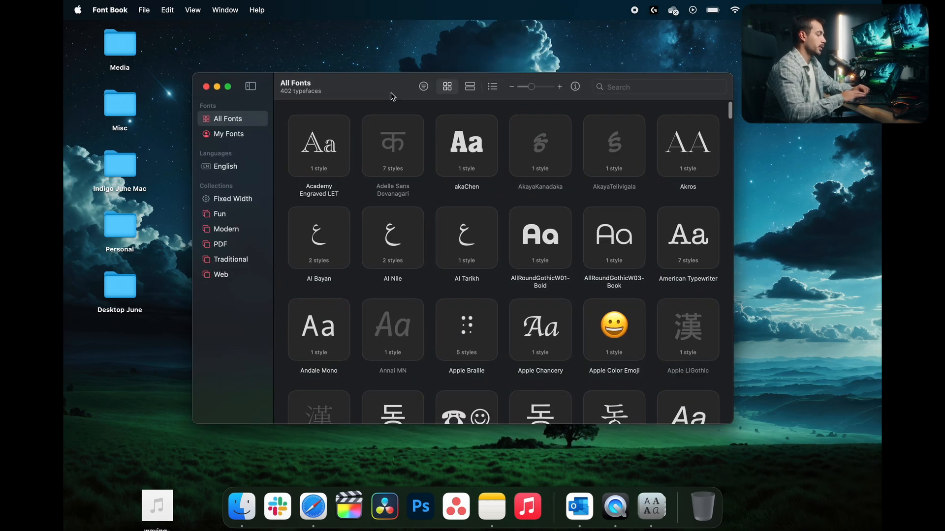
Browse the Baskerville font's details from the All Fonts grid and return to the grid.
scroll(down, 3)
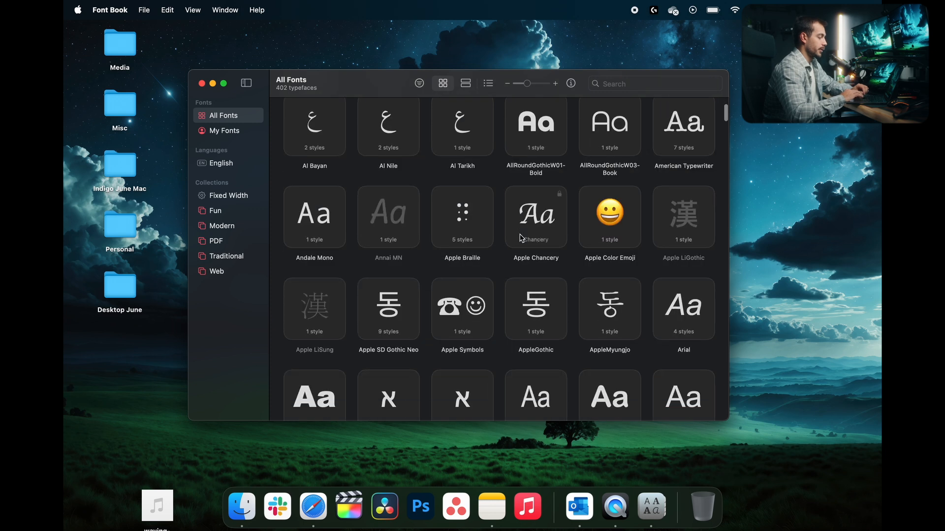
scroll(down, 3)
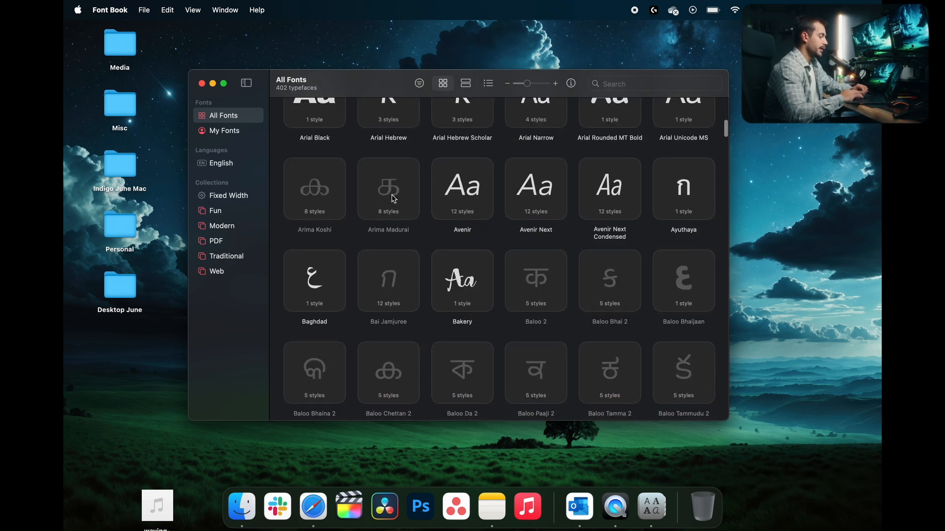
scroll(down, 3)
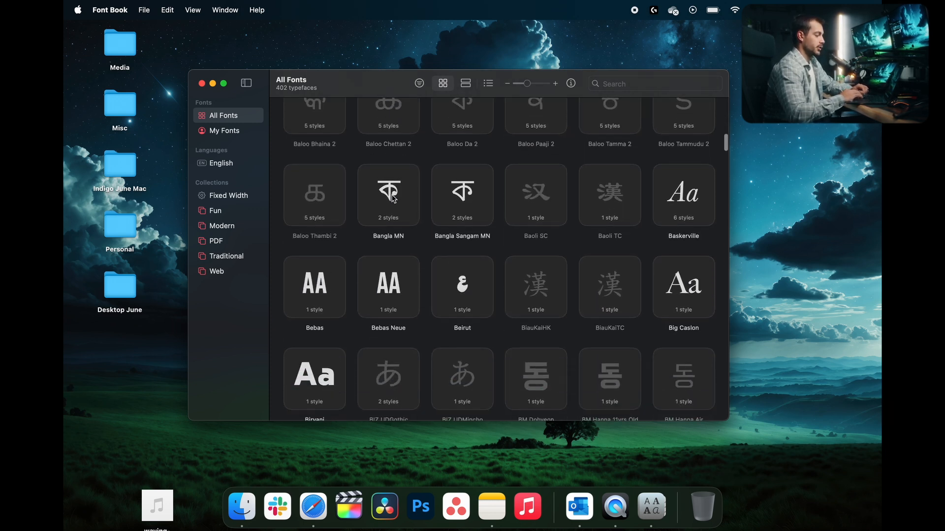
click(463, 194)
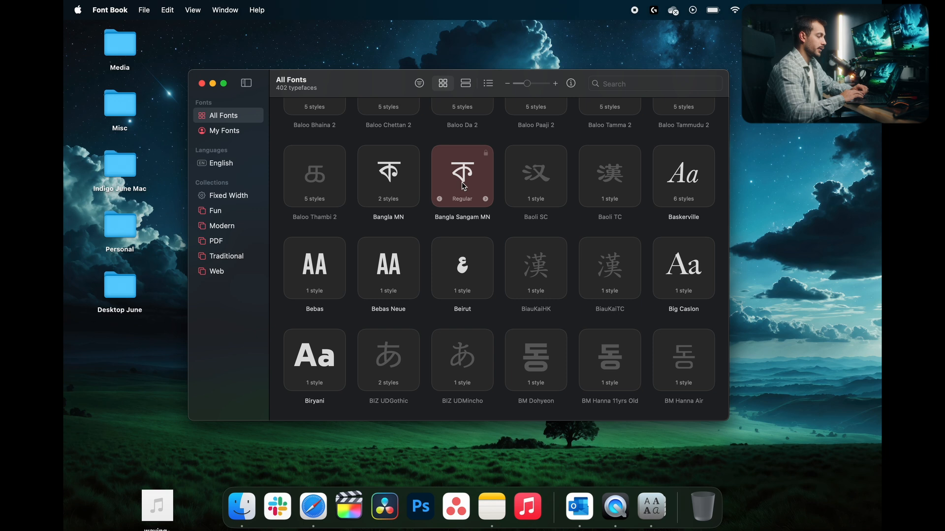
double_click(683, 175)
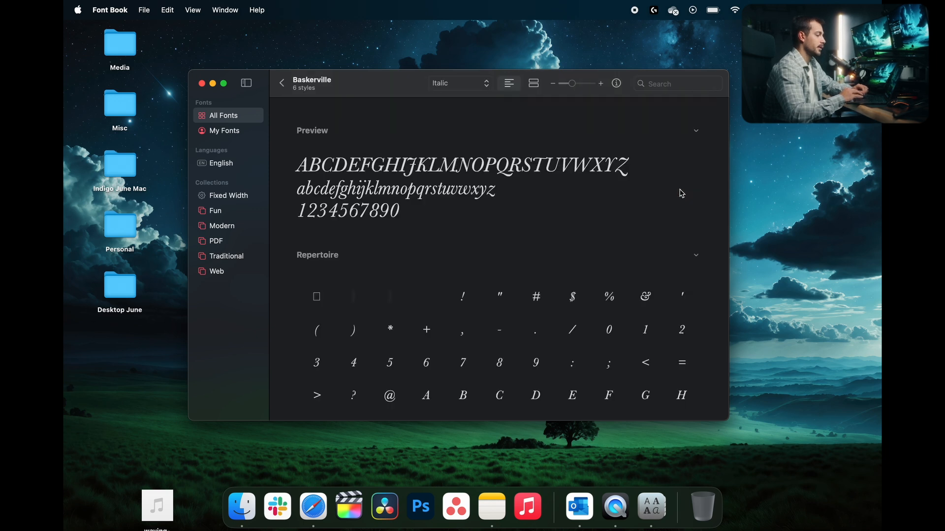
scroll(down, 3)
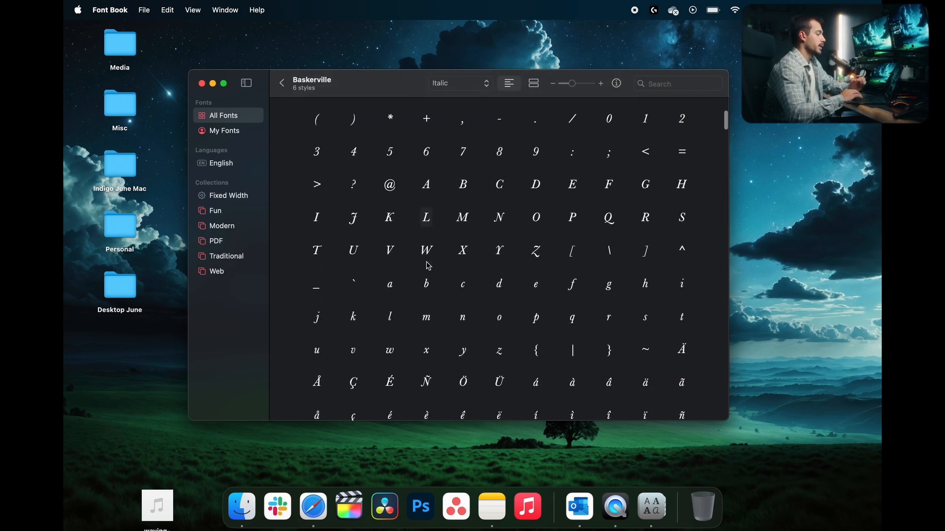
scroll(down, 3)
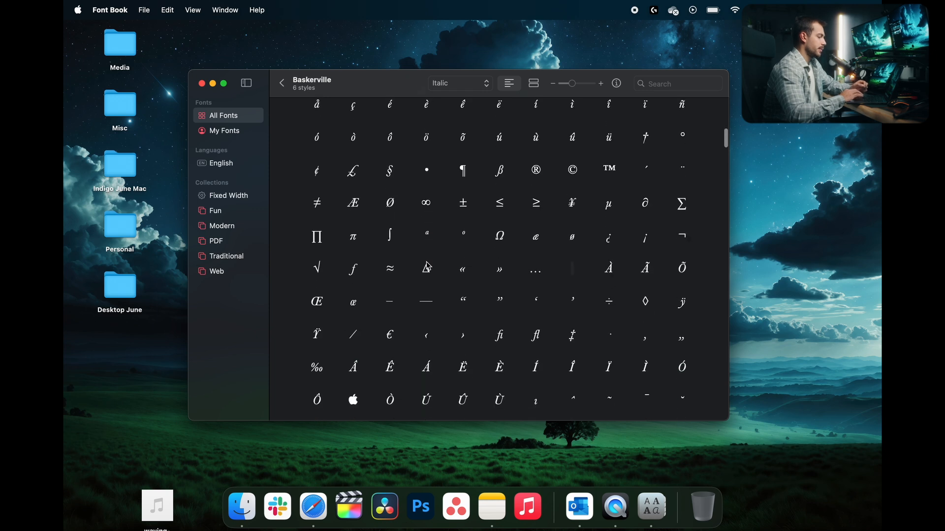
scroll(down, 3)
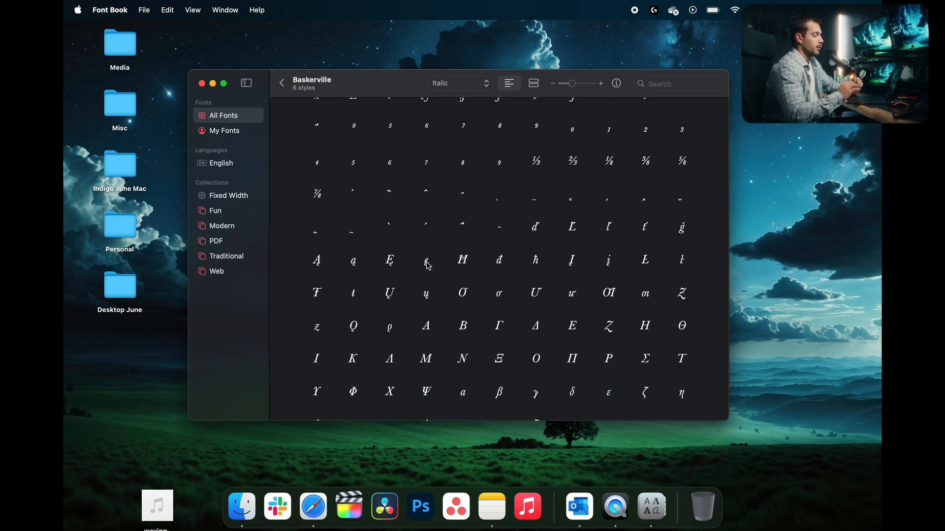
scroll(down, 3)
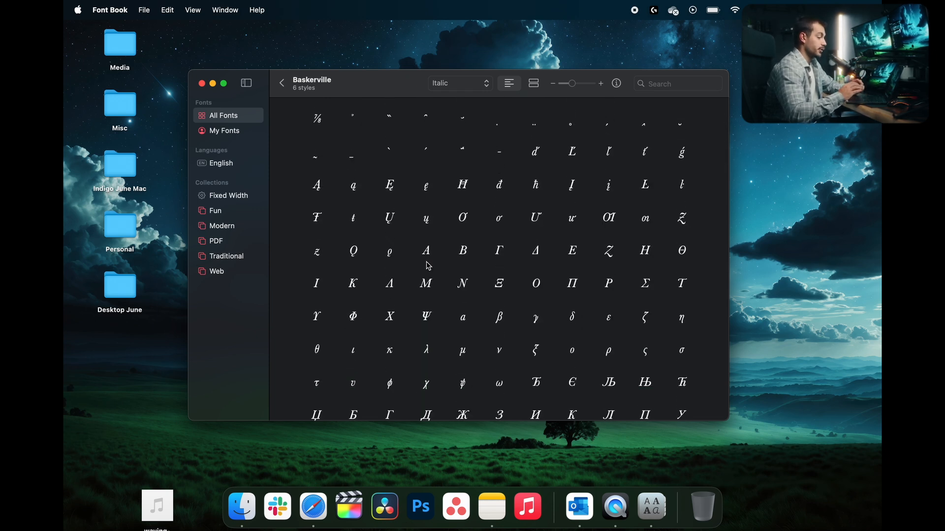
click(281, 83)
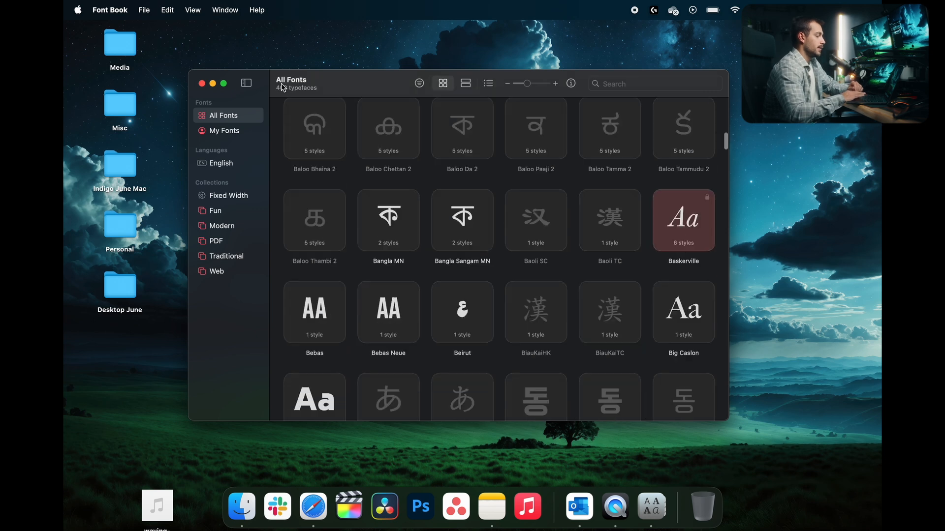
mouse_move(535, 228)
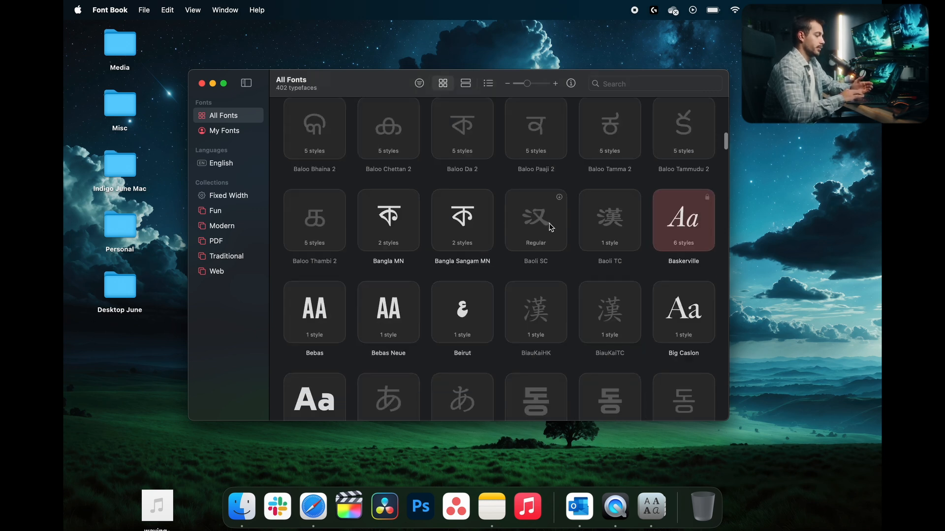
Show Baoli SC's full character repertoire, then begin searching for 'rale'.
scroll(down, 3)
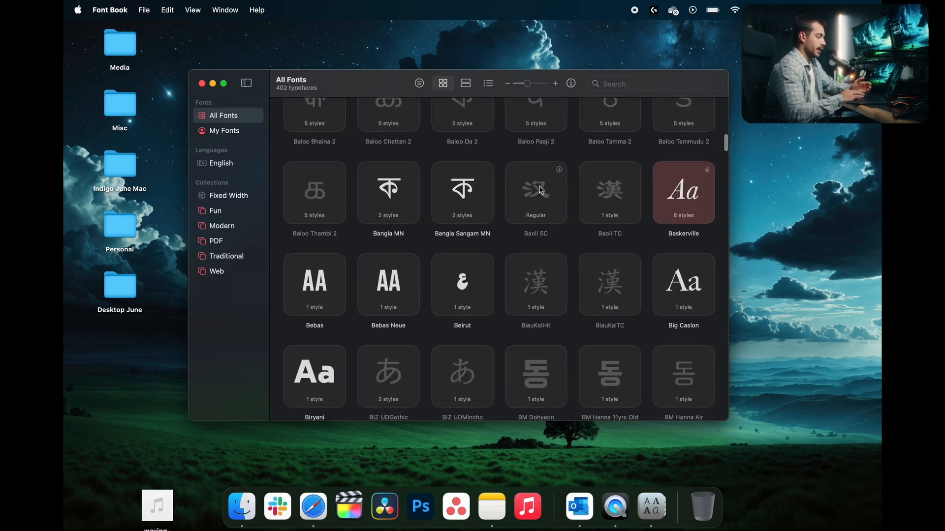
mouse_move(535, 185)
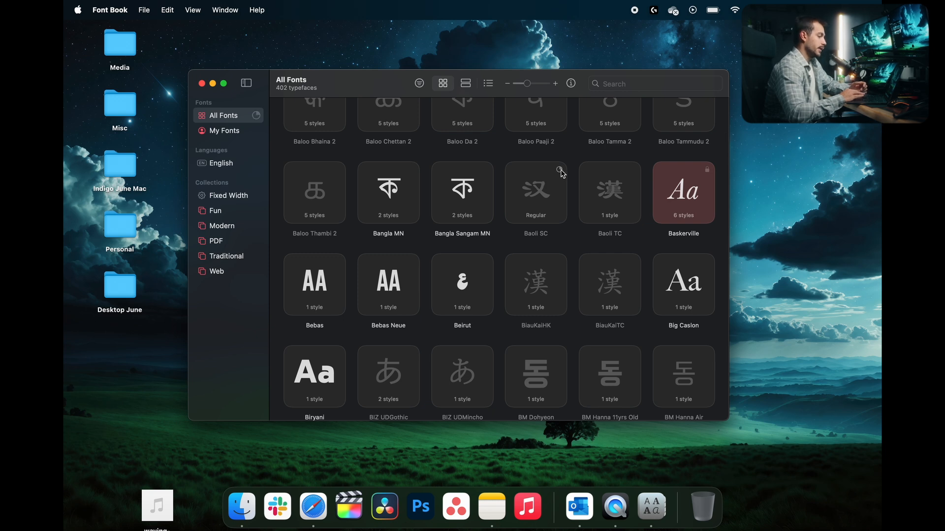
mouse_move(550, 209)
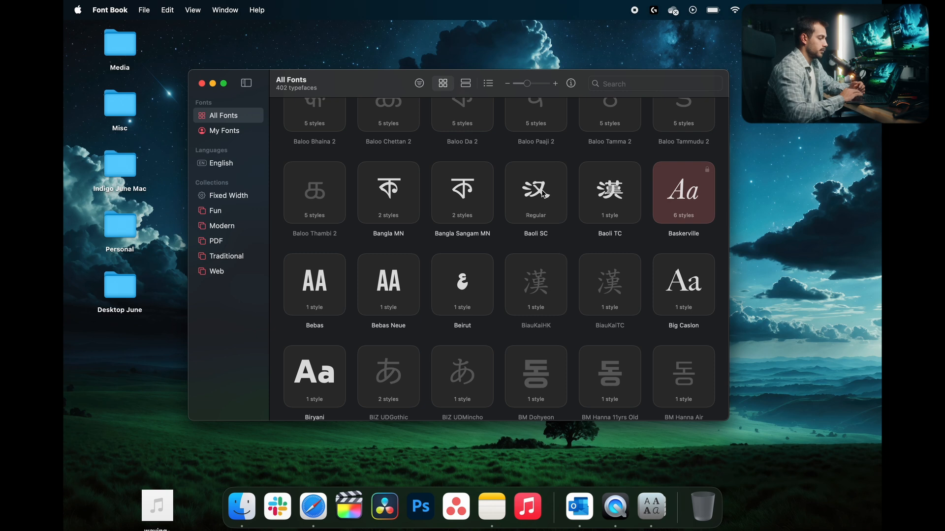
double_click(535, 192)
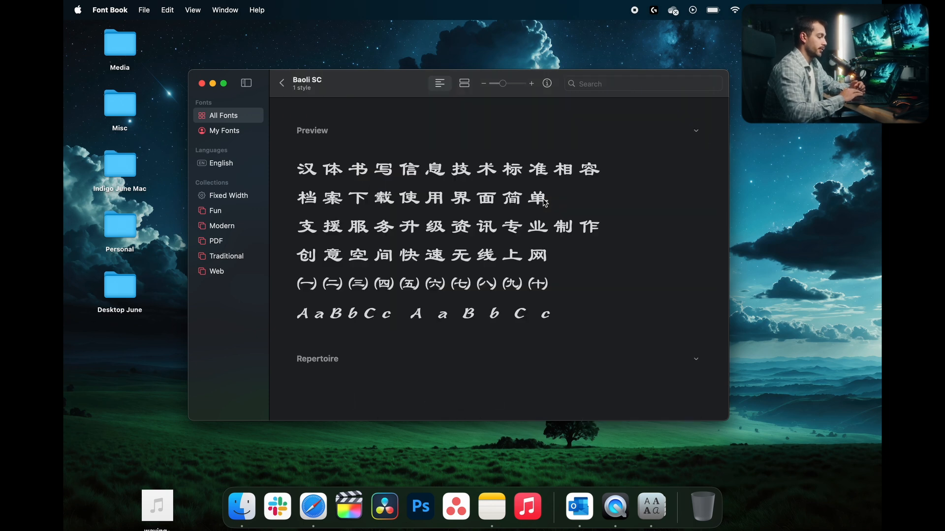
click(464, 82)
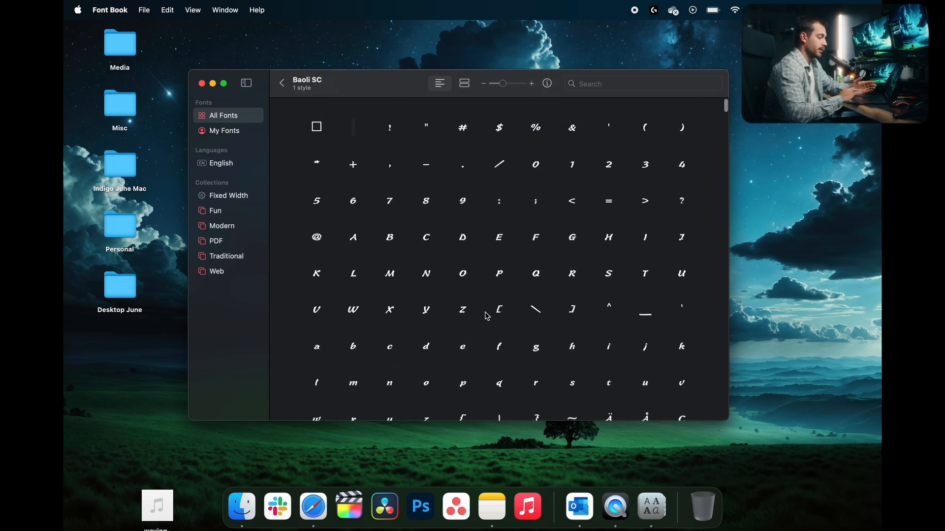
scroll(down, 3)
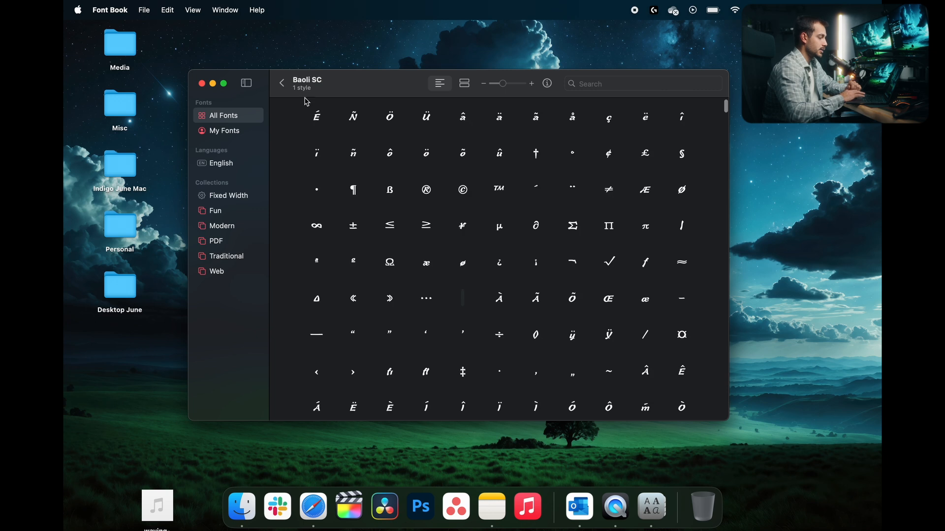
text(rale)
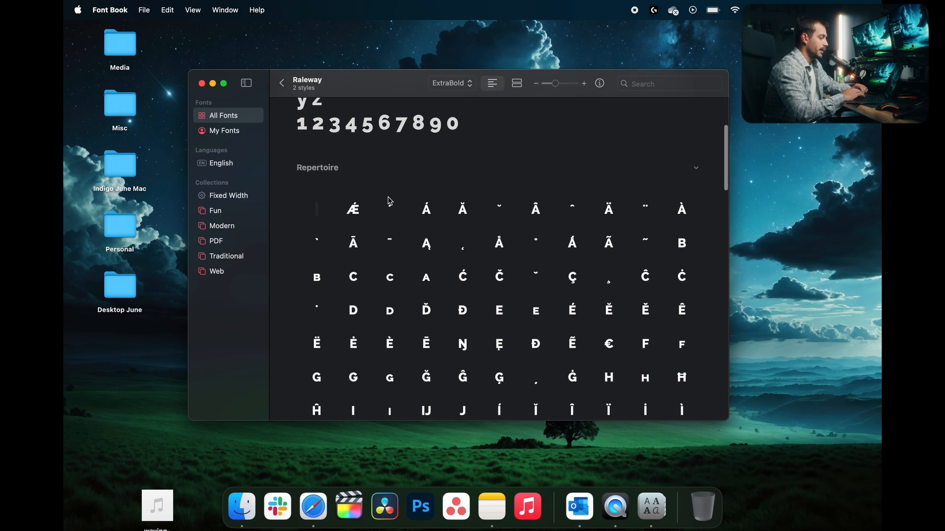
Return to All Fonts and choose an action from Raleway's right-click menu.
scroll(up, 3)
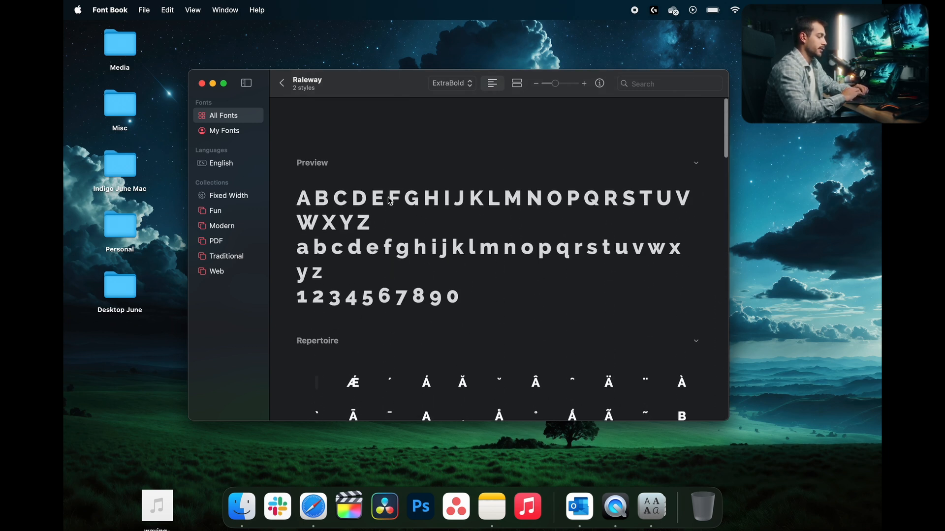
click(656, 83)
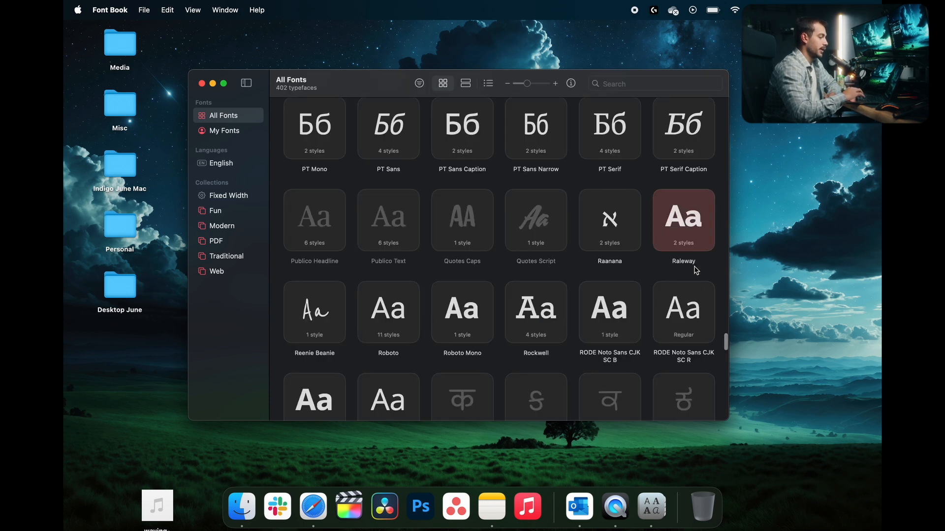
right_click(683, 218)
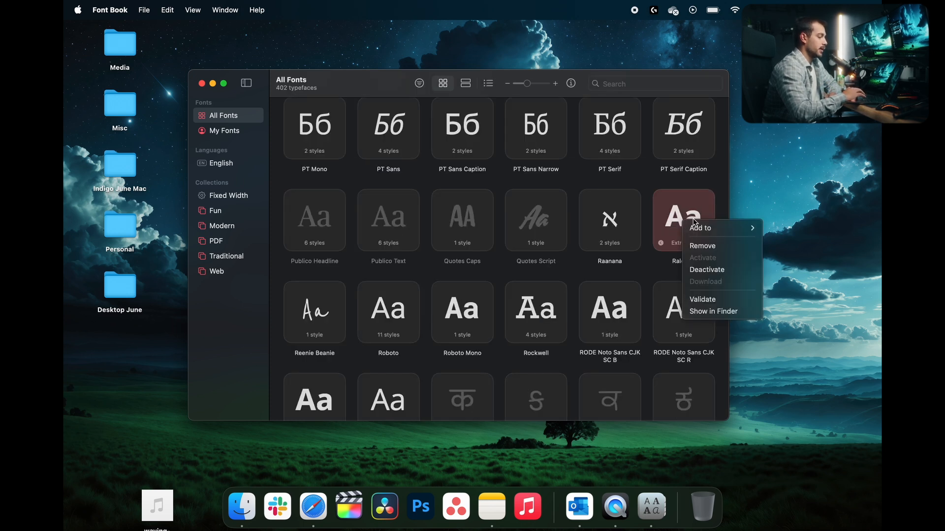
click(701, 246)
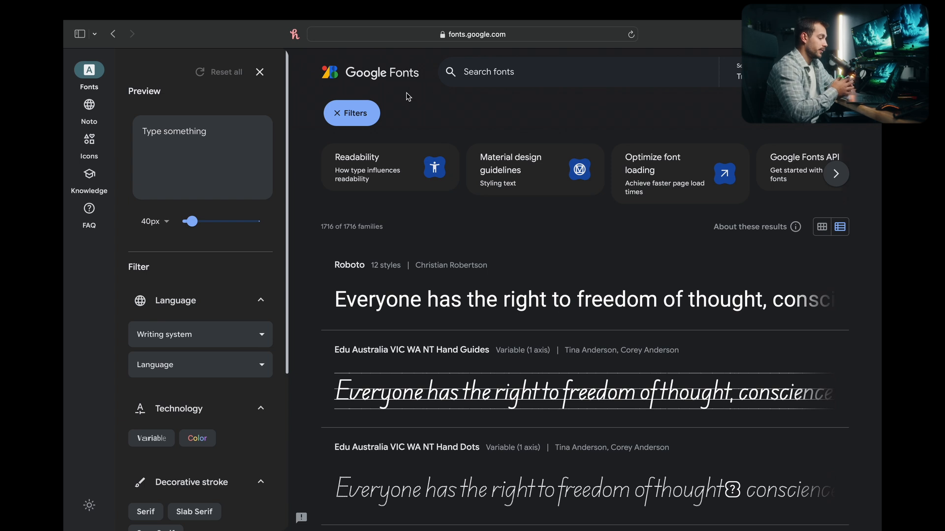
Search Google Fonts for 'ralew', select the Raleway family and download it.
text(raleway)
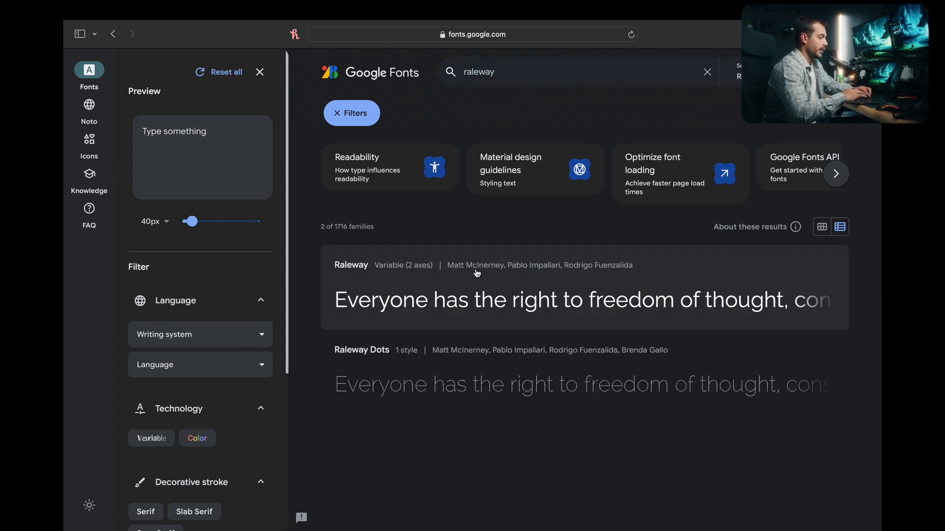
click(350, 265)
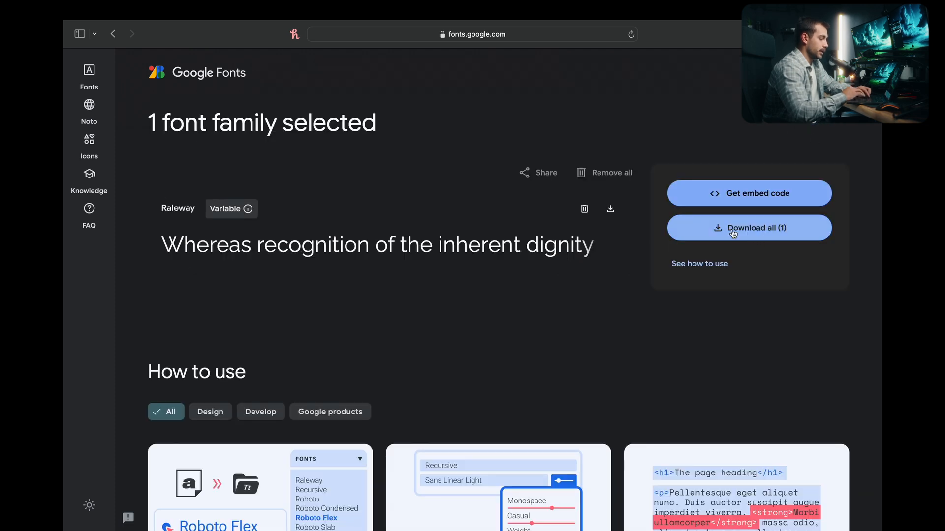
click(748, 227)
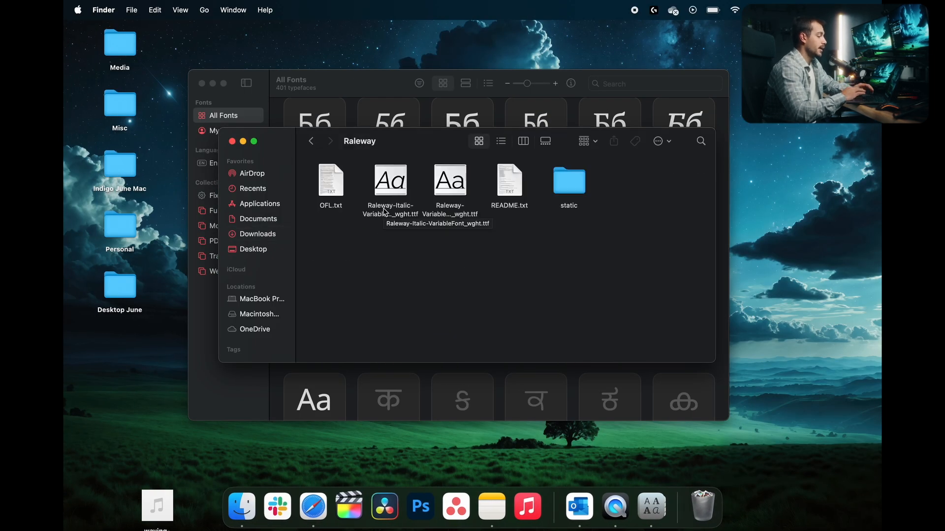
Install the Raleway italic variable font file after previewing its Medium weight.
click(389, 179)
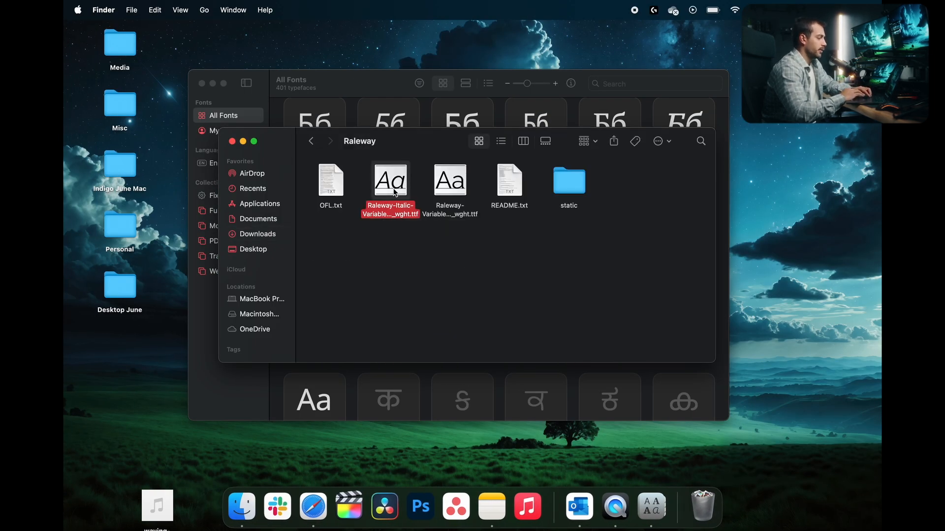
click(416, 244)
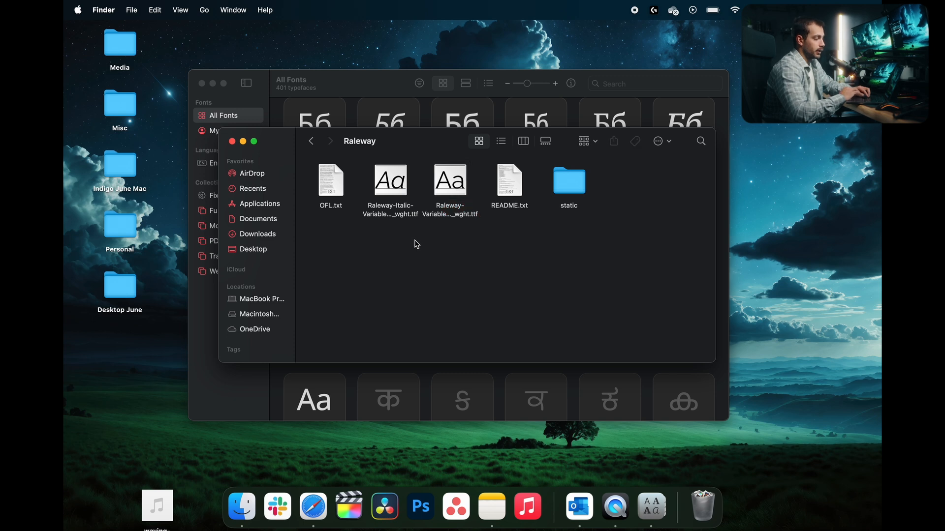
mouse_move(481, 216)
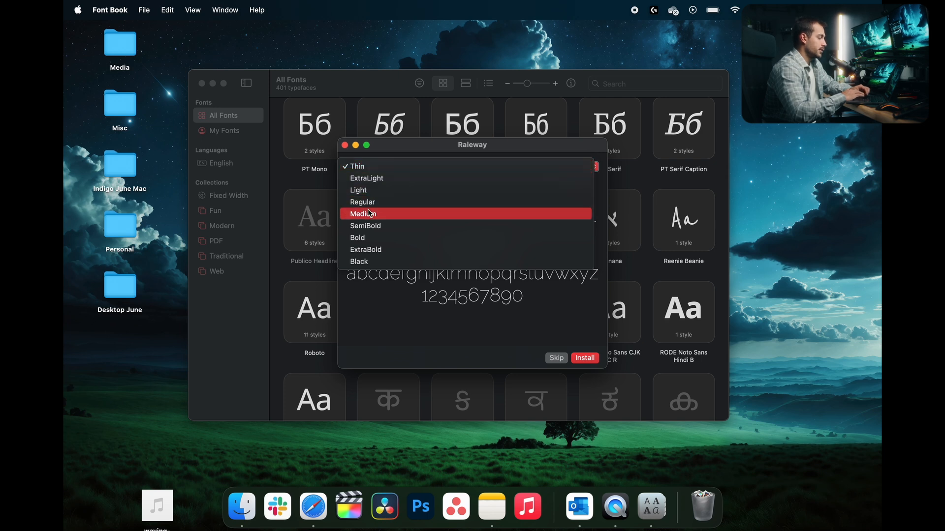
click(362, 213)
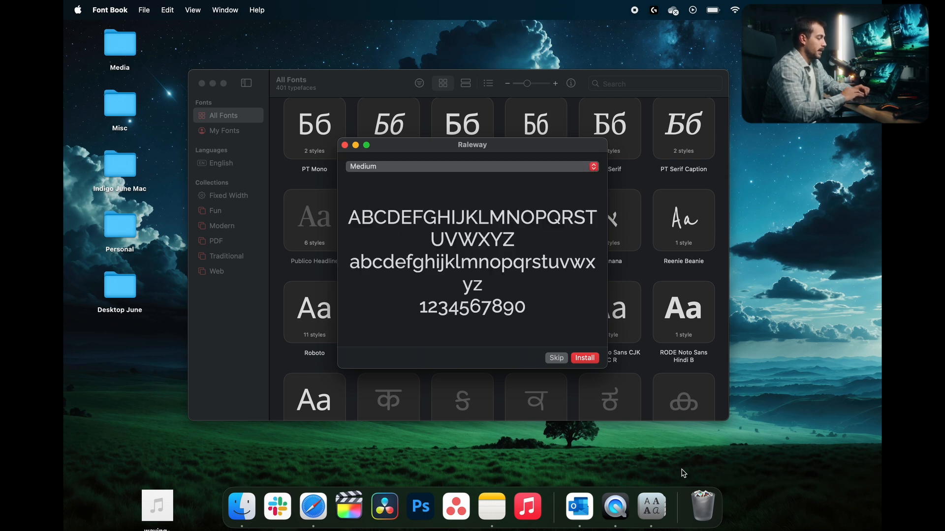
click(584, 358)
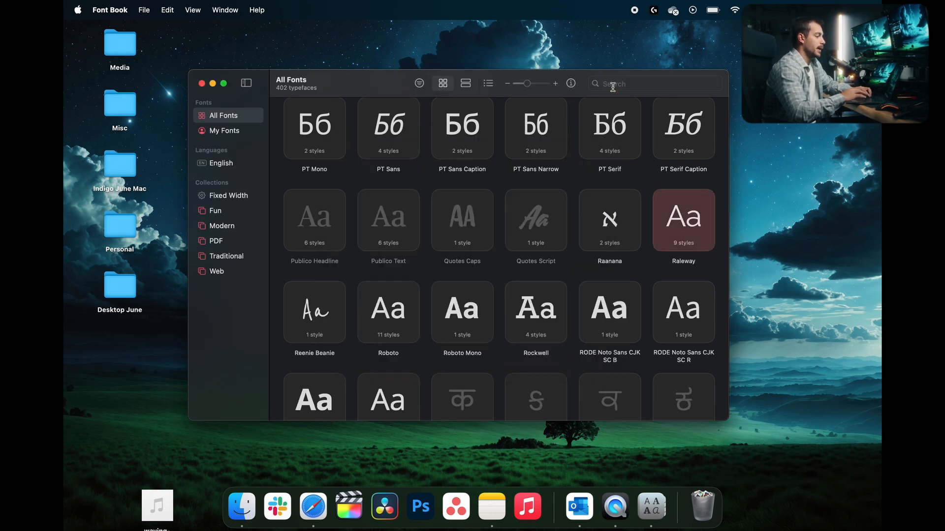
Preview Raleway's Black and Bold weights in Font Book, then close Font Book.
text(ralew)
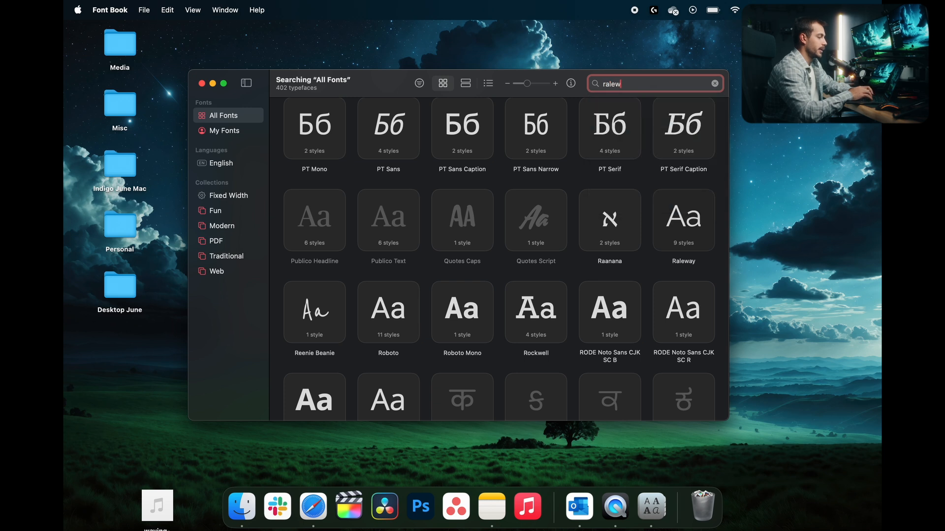
double_click(683, 220)
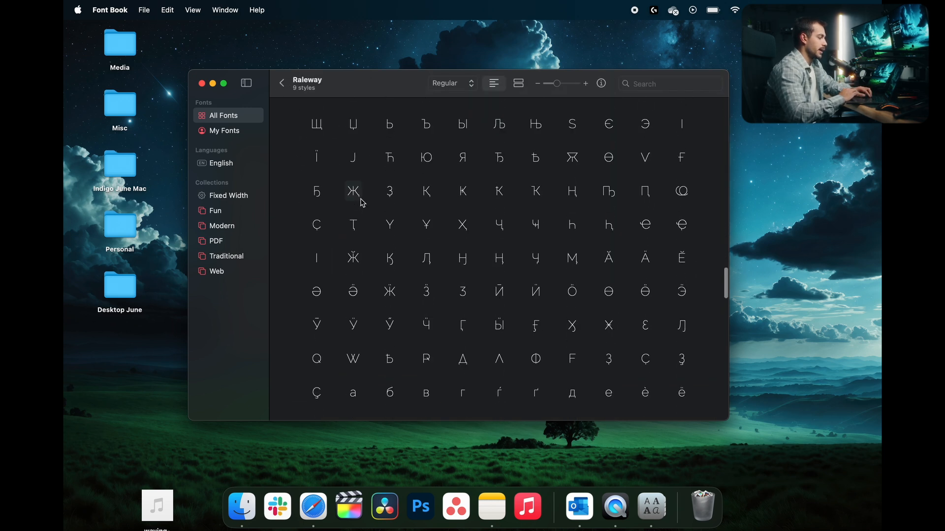
click(452, 82)
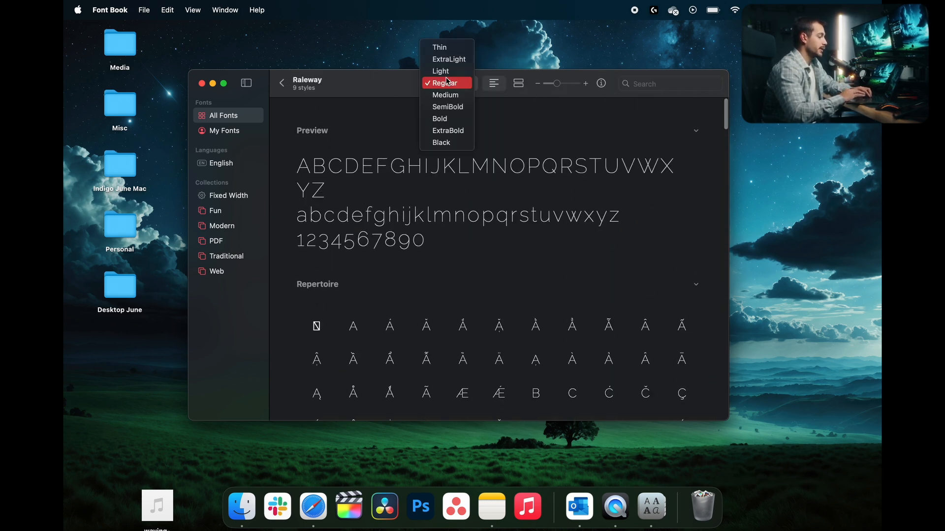
click(441, 141)
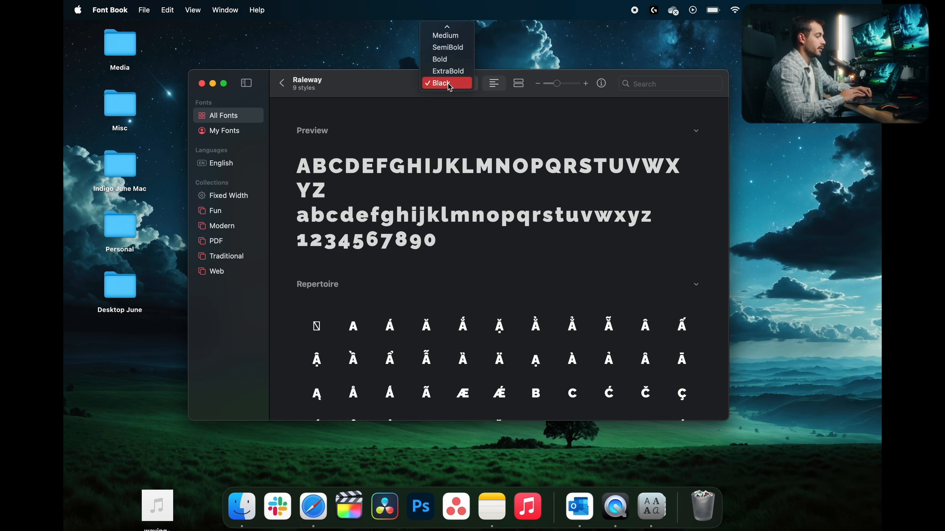
click(439, 59)
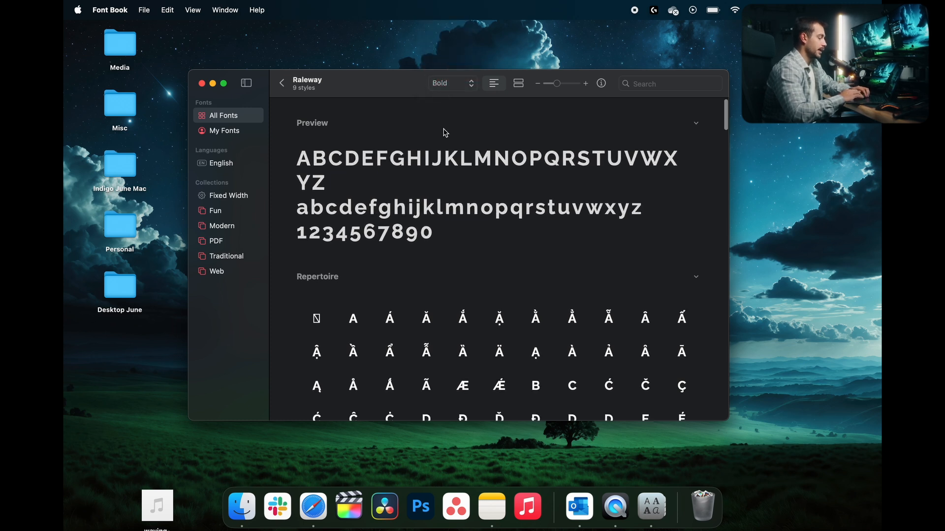
scroll(down, 3)
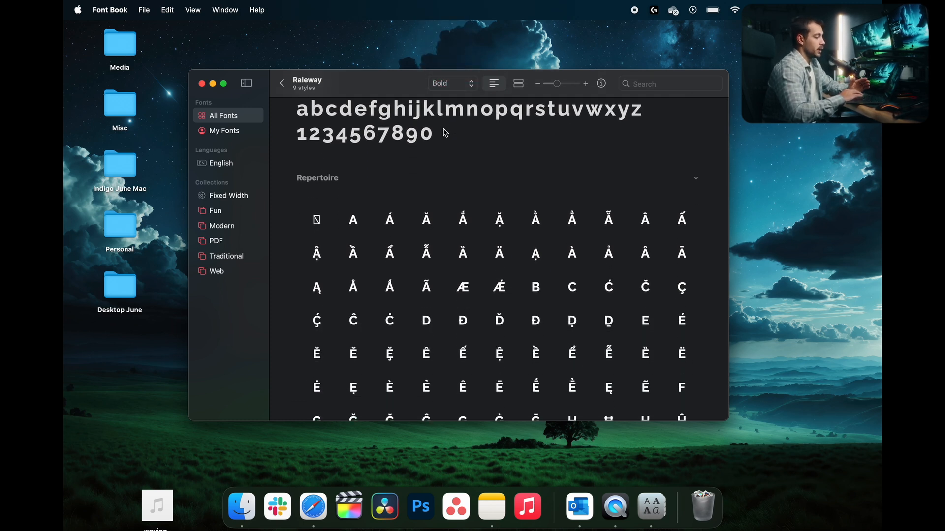
mouse_move(192, 89)
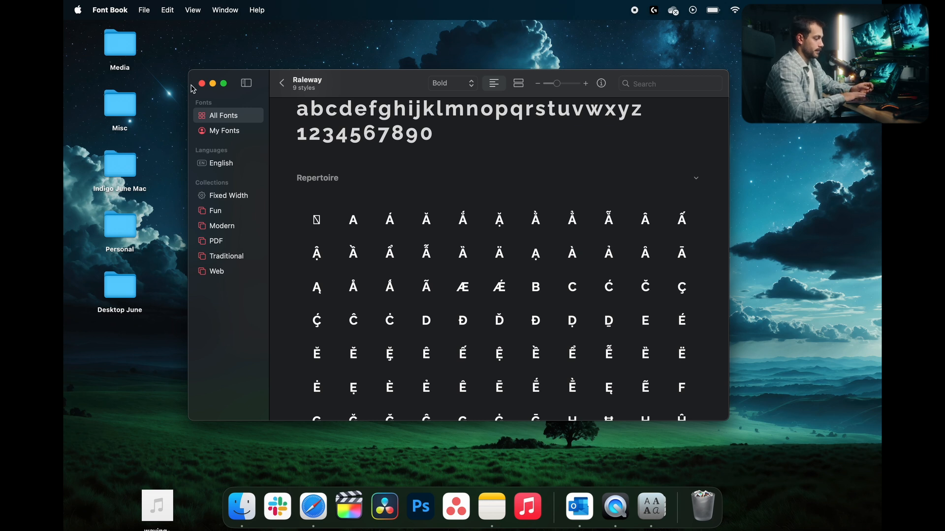
click(201, 83)
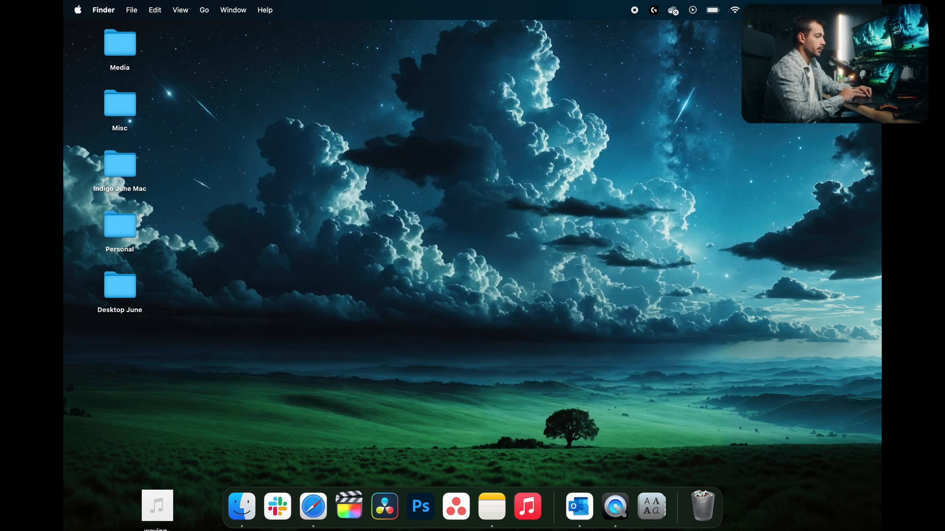
Launch Word via Spotlight and scroll through its list of available fonts.
text(word)
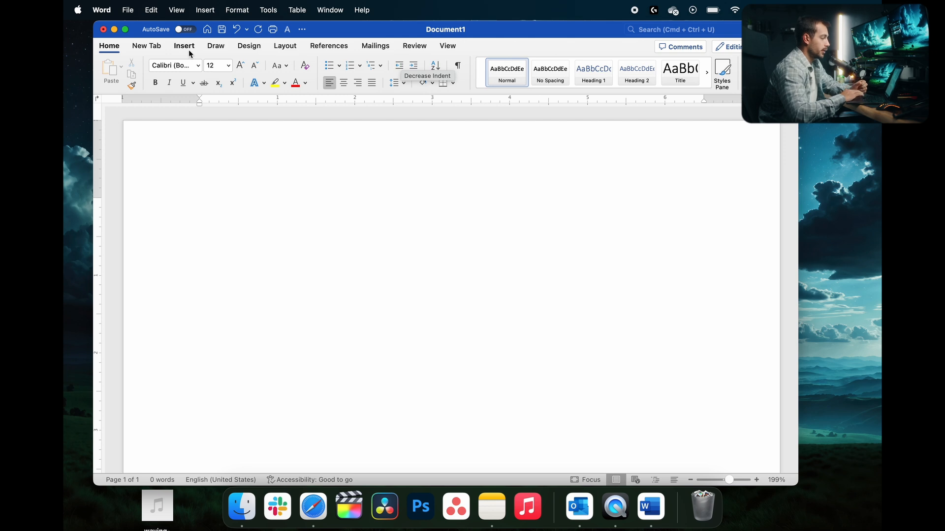
click(198, 65)
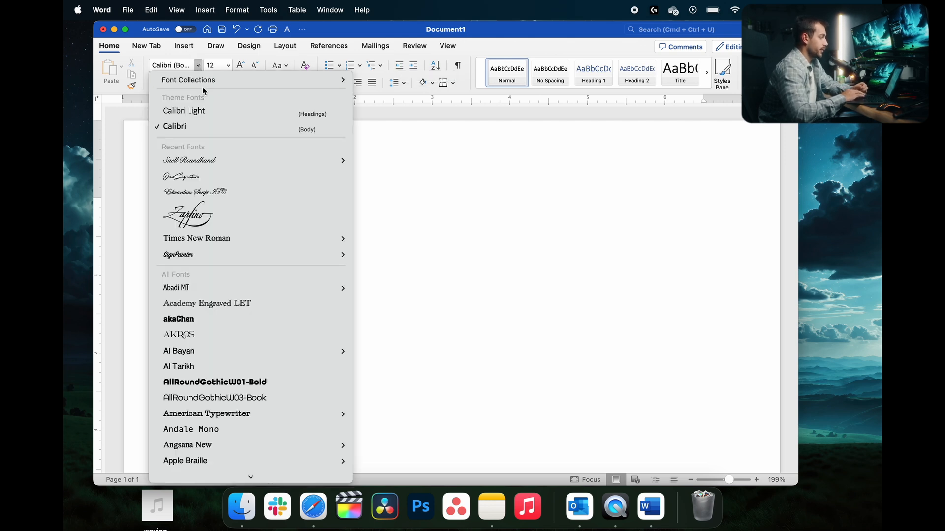
scroll(down, 3)
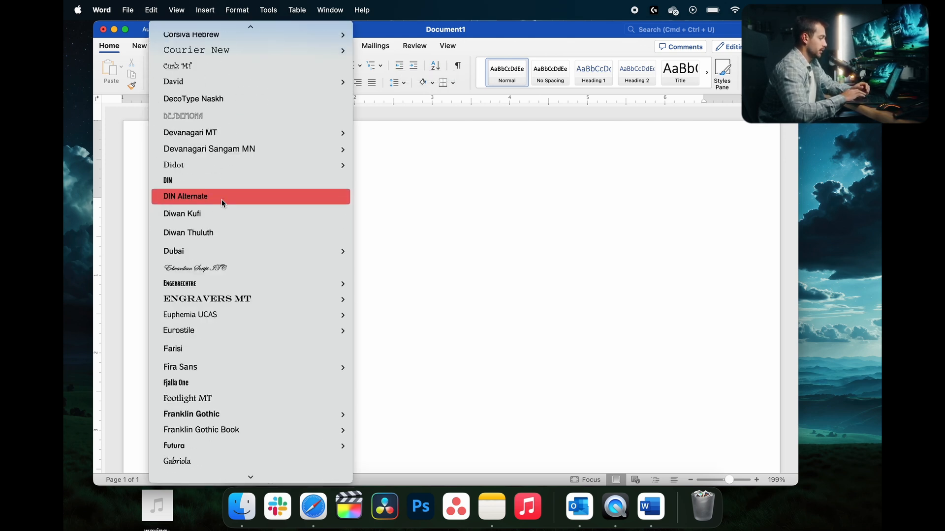
scroll(down, 3)
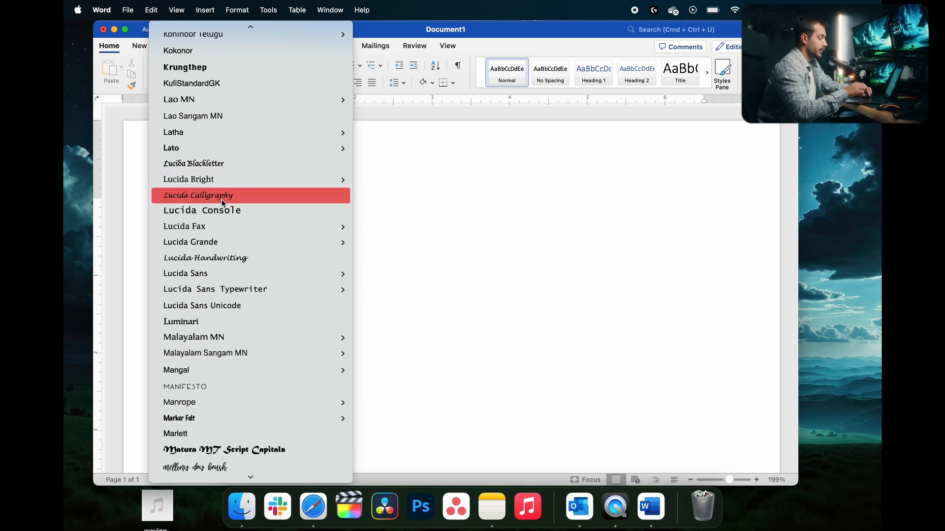
scroll(down, 3)
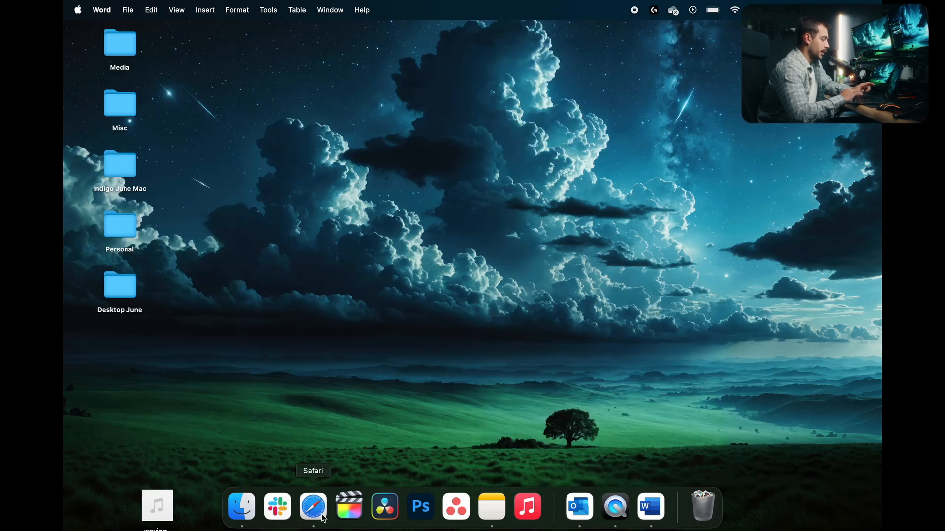
In a new Finder window, go to the user Library and open its Caches folder.
click(241, 506)
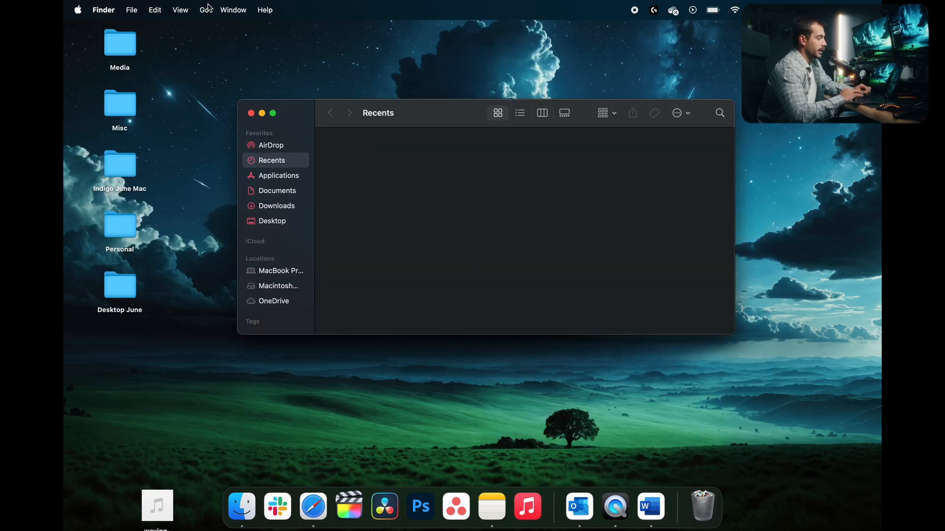
click(205, 10)
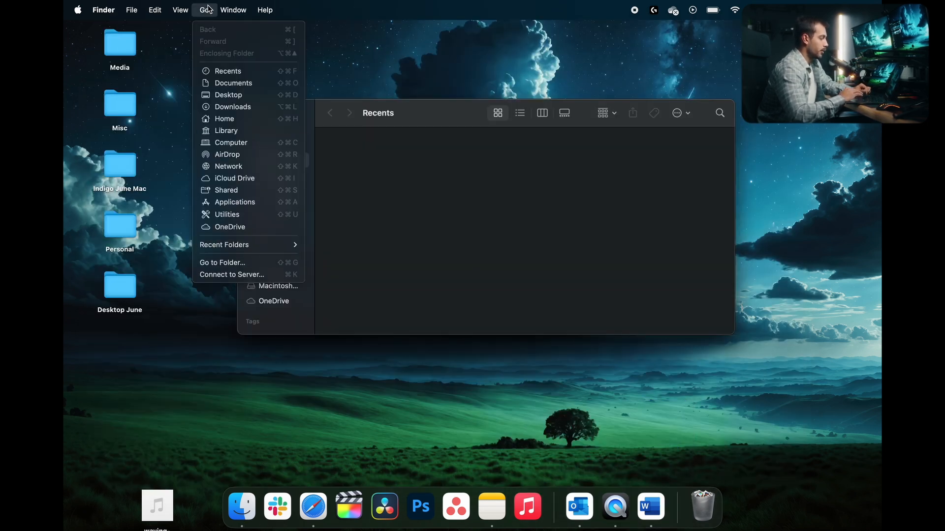
click(227, 133)
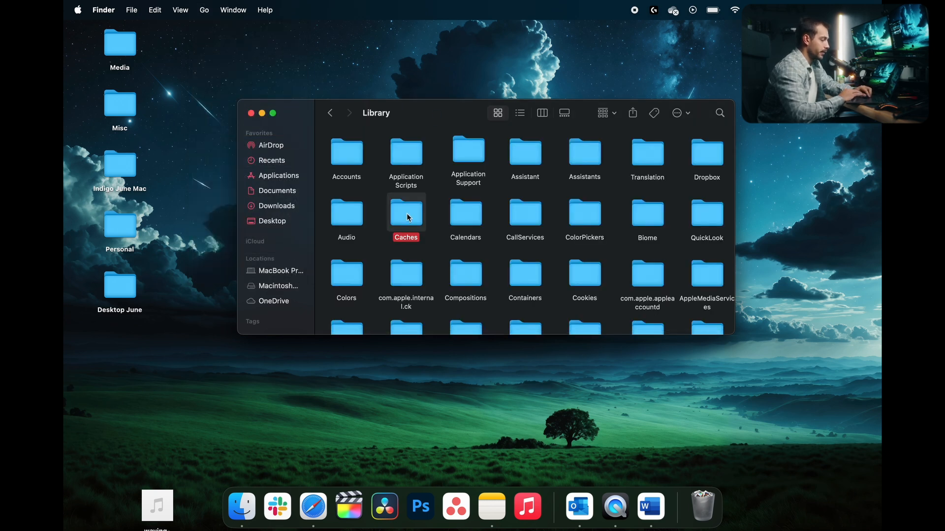
double_click(405, 215)
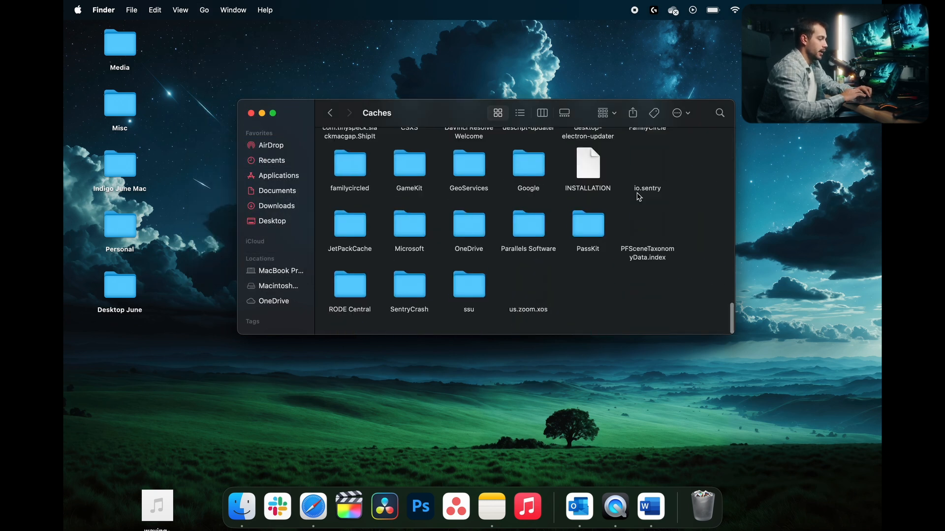
Locate com.microsoft.teams and move all five of its cache items to the Trash.
scroll(up, 3)
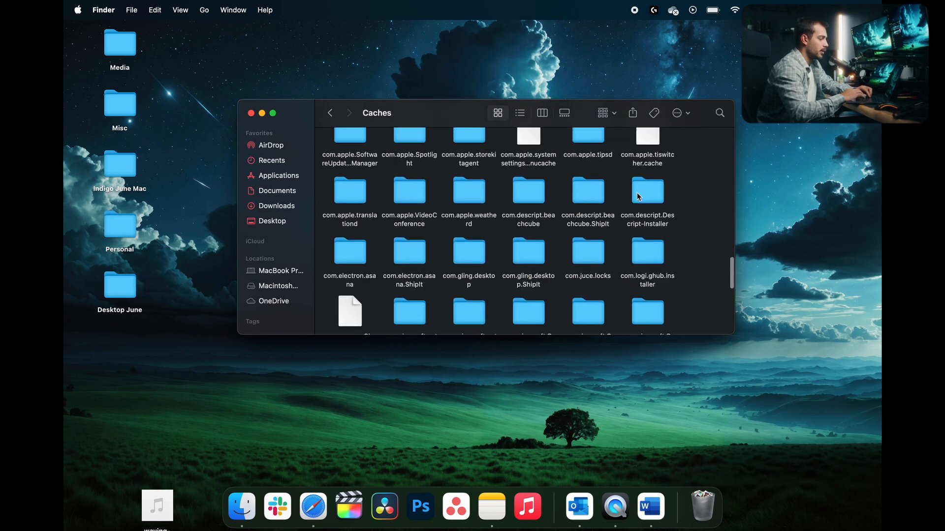
scroll(down, 3)
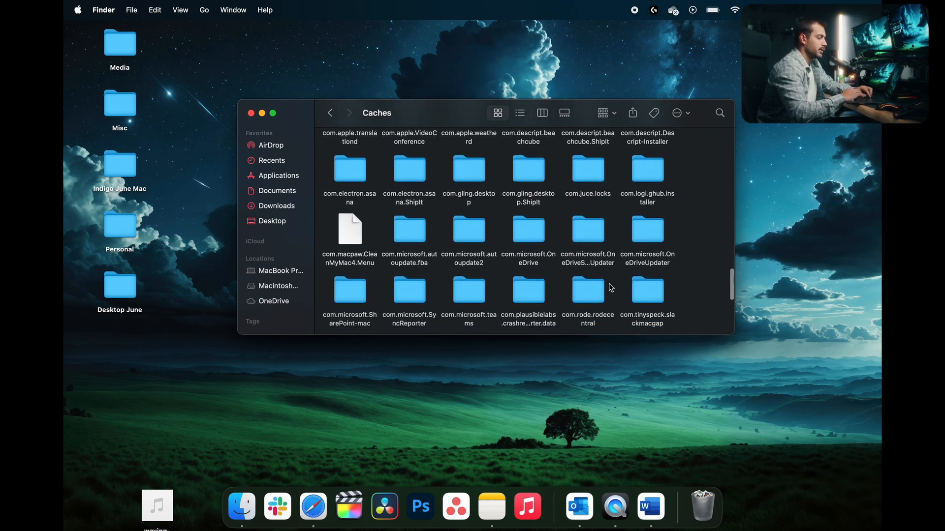
scroll(down, 3)
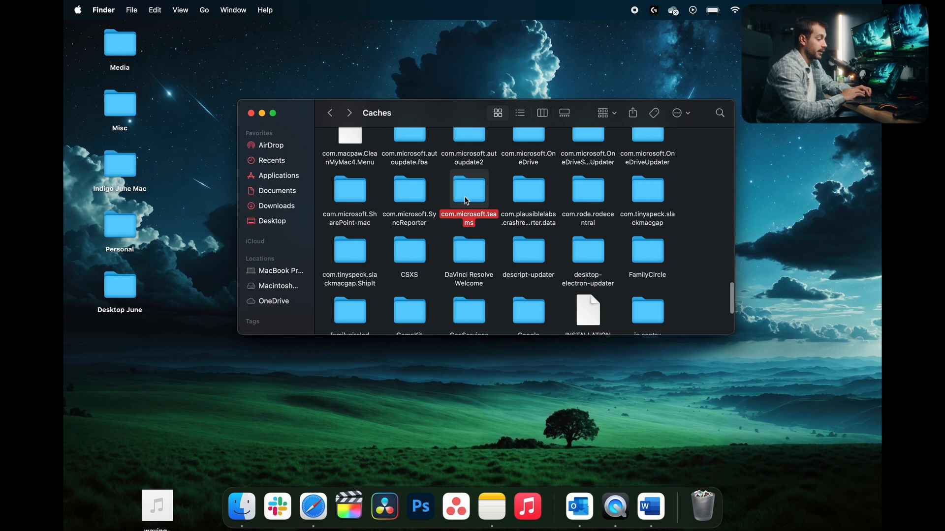
mouse_move(473, 193)
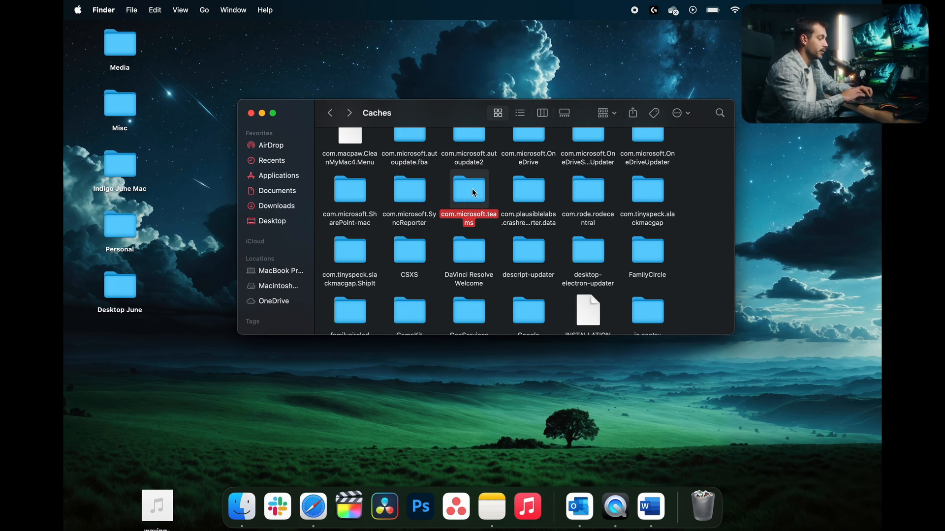
scroll(up, 3)
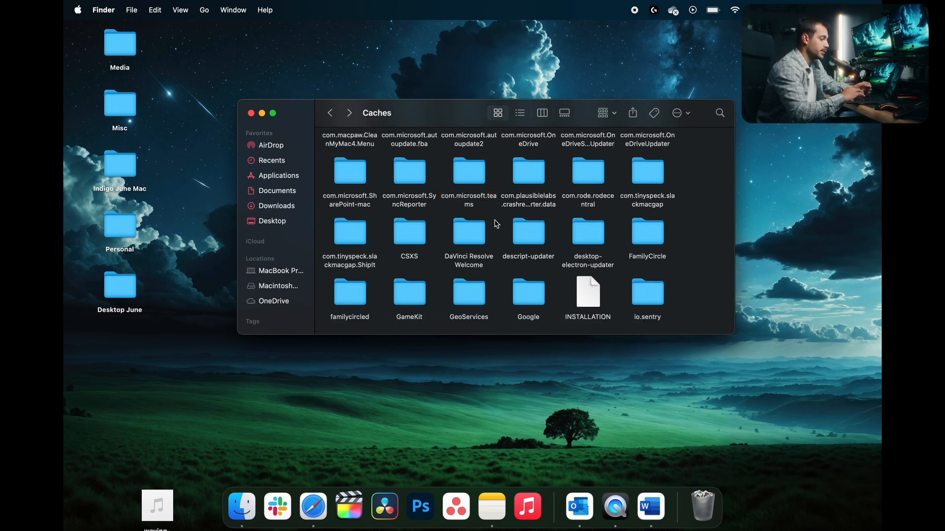
mouse_move(479, 178)
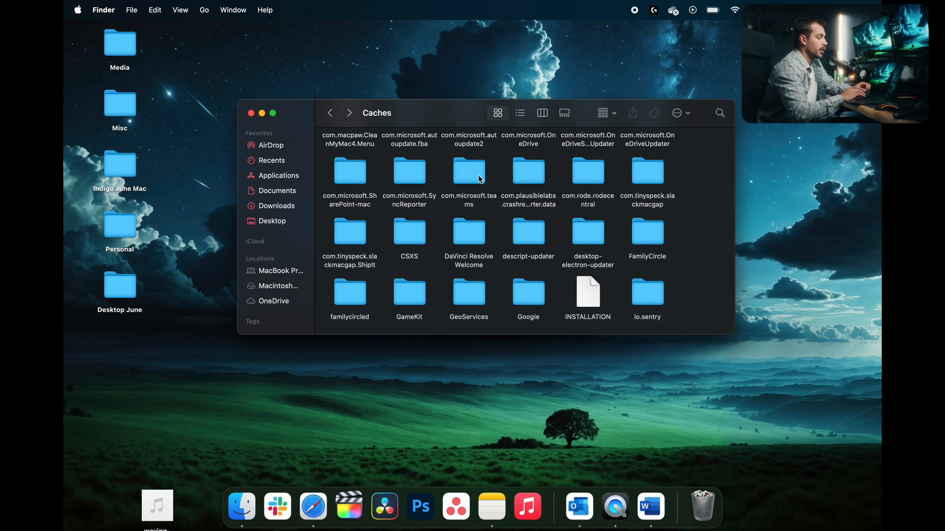
mouse_move(509, 185)
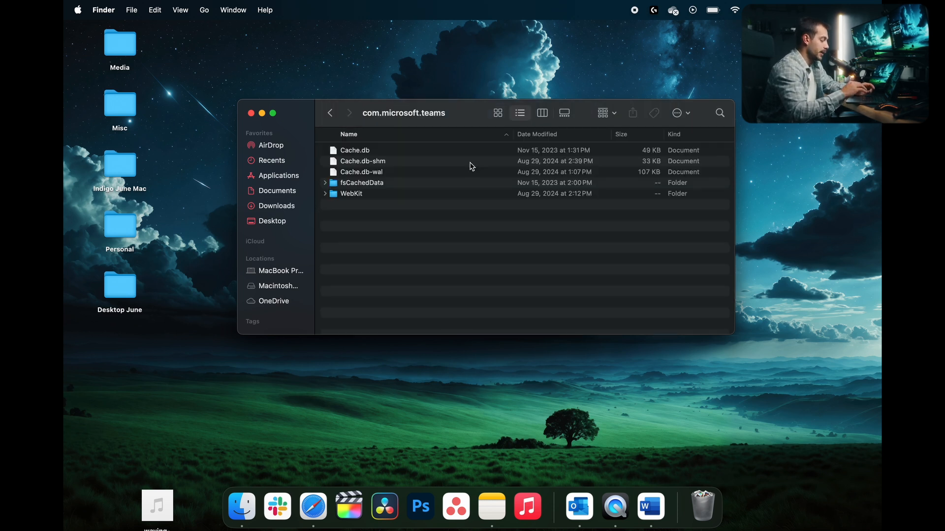
right_click(470, 165)
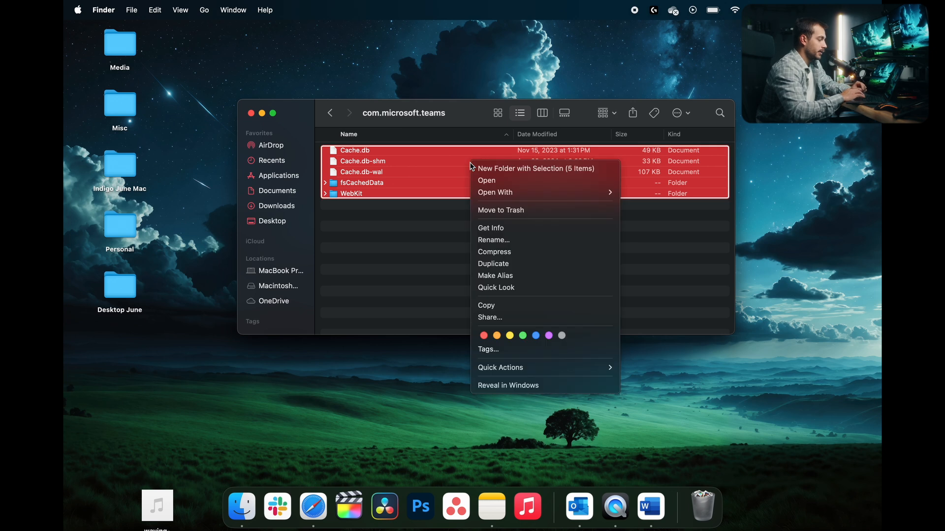
mouse_move(504, 210)
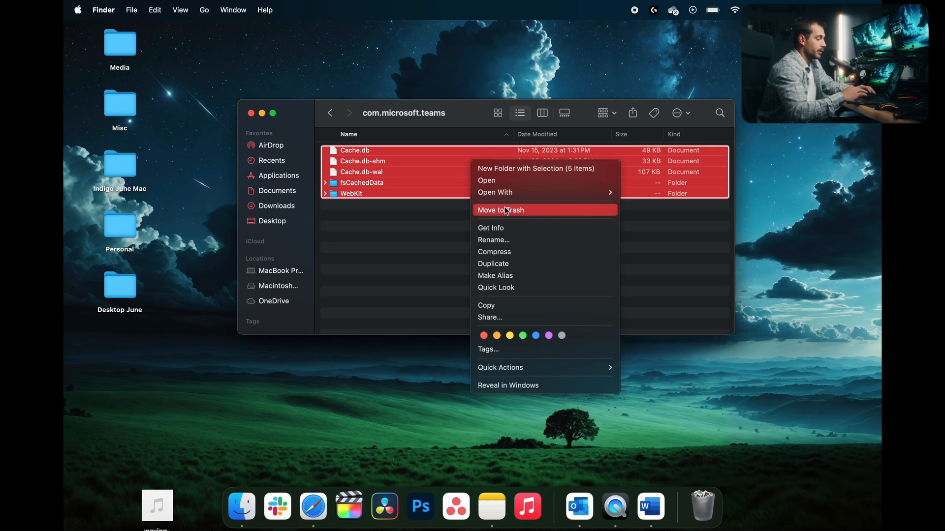
click(500, 209)
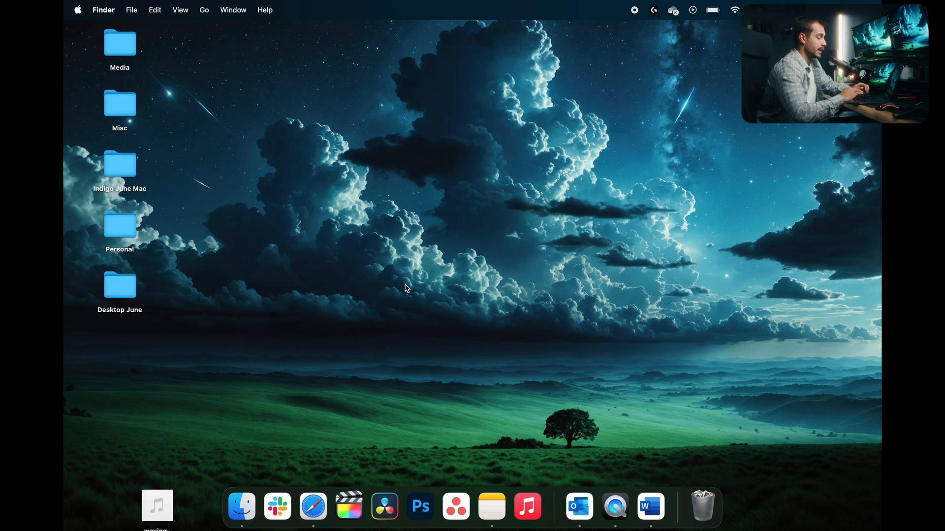
Run Word's Check for Updates, confirm all Microsoft apps are current, and close AutoUpdate.
click(651, 505)
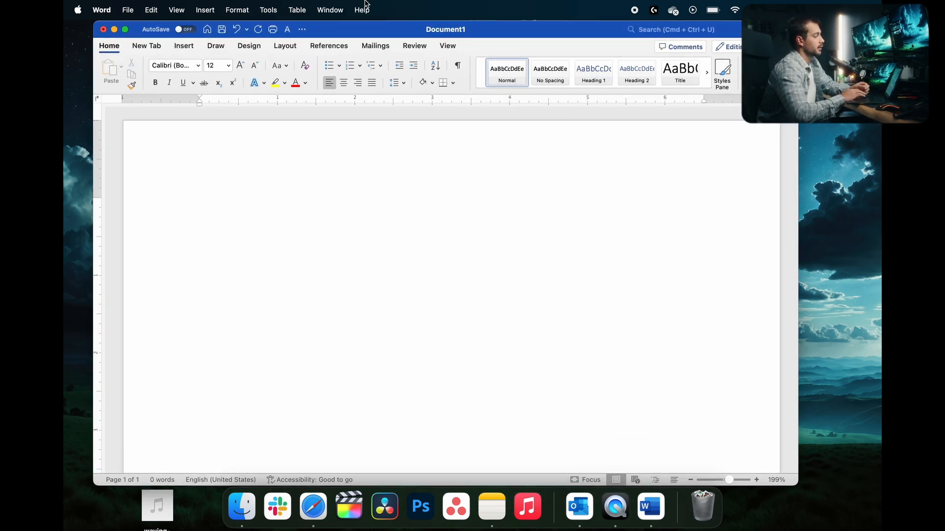
click(361, 10)
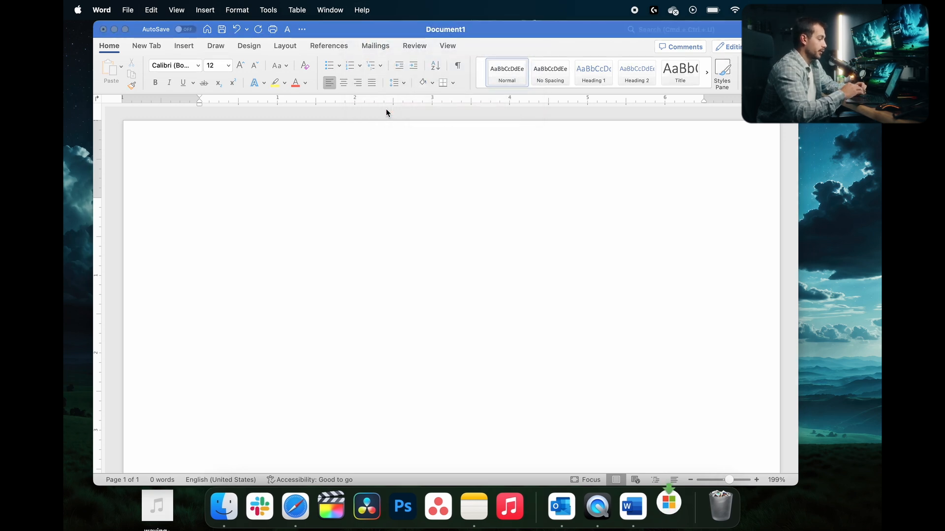
click(668, 506)
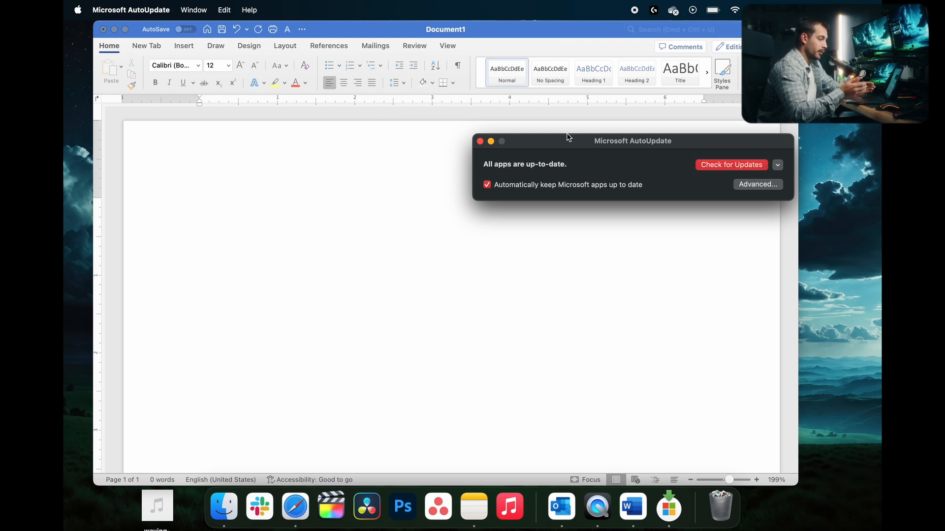
mouse_move(516, 127)
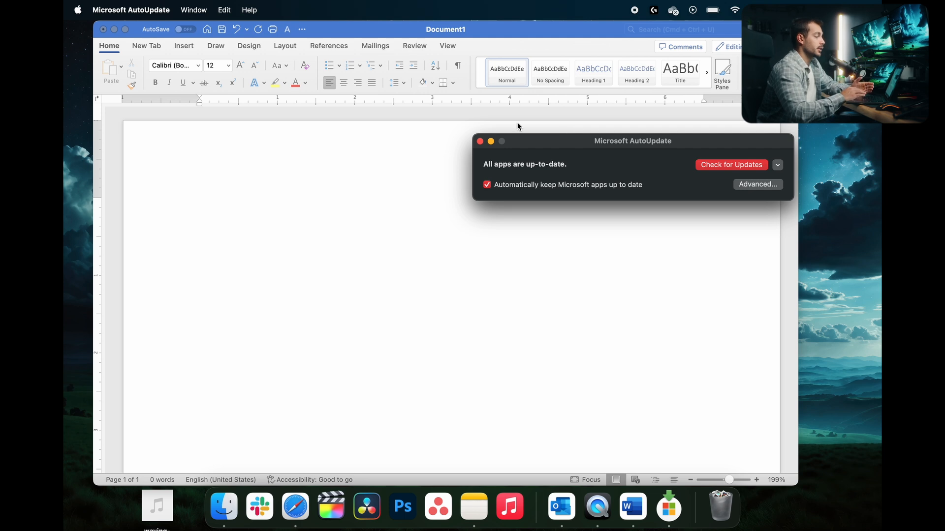
mouse_move(477, 147)
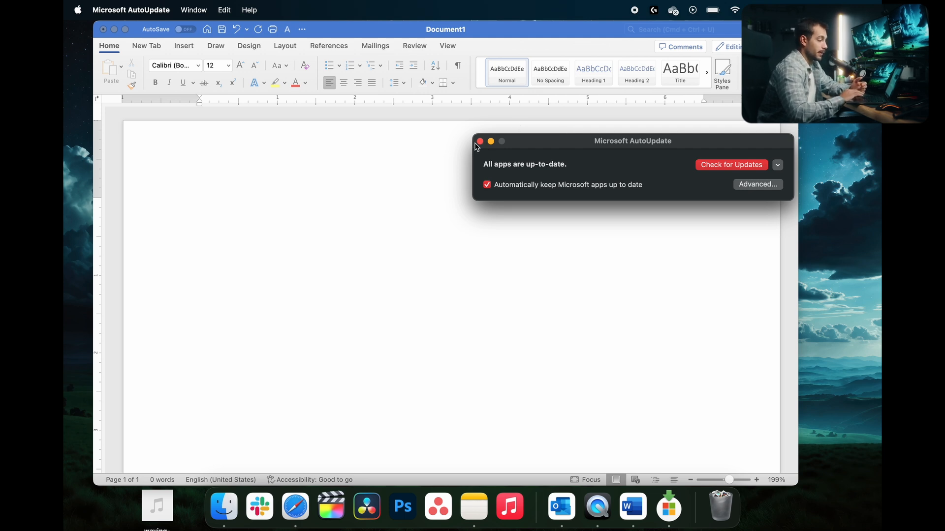
click(77, 10)
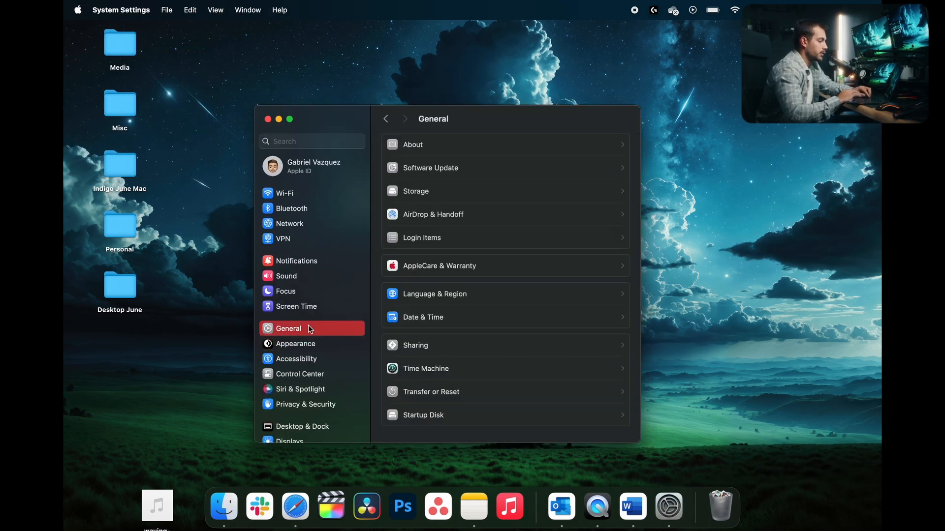
Show the Software Update page offering macOS Sequoia 15.0 and Sonoma 14.7.
click(430, 167)
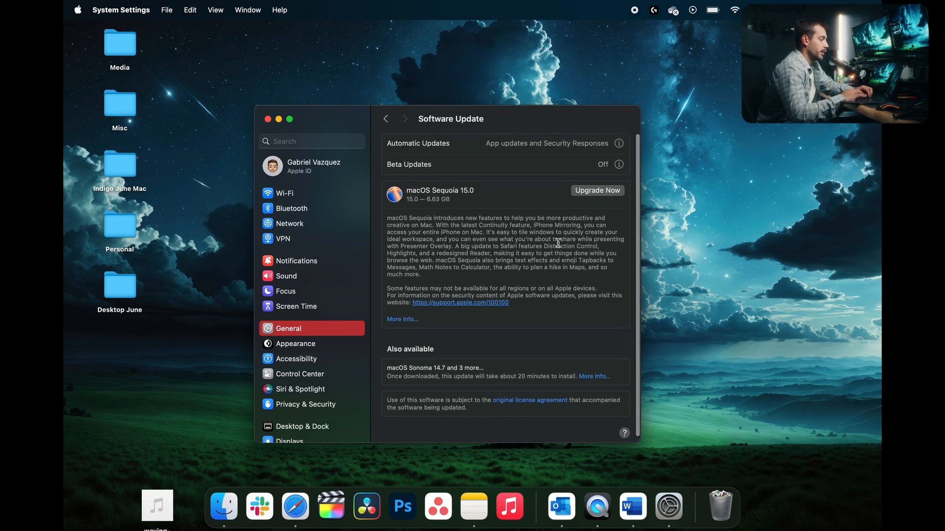
mouse_move(484, 197)
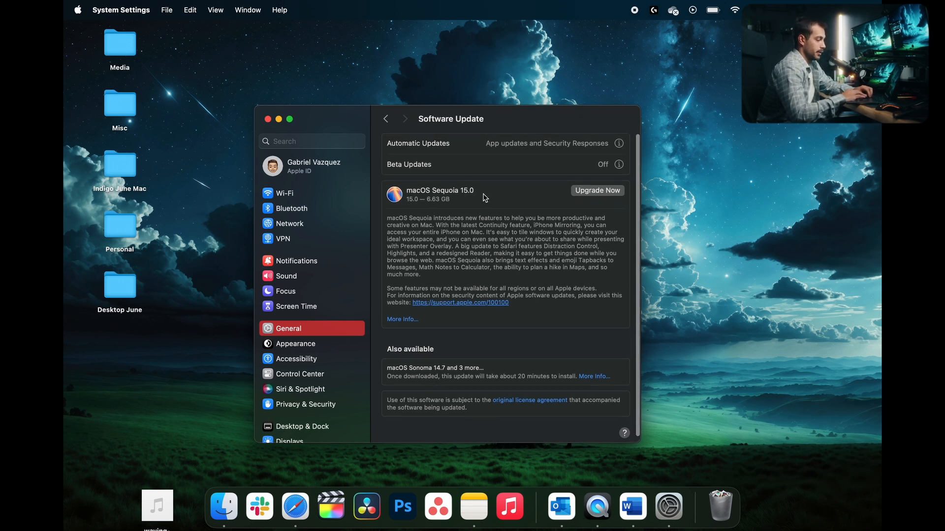
mouse_move(533, 205)
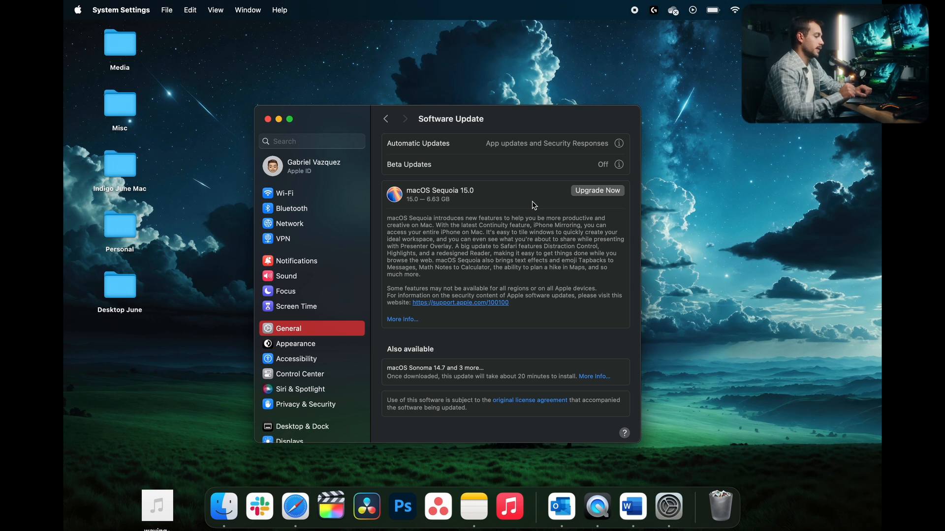